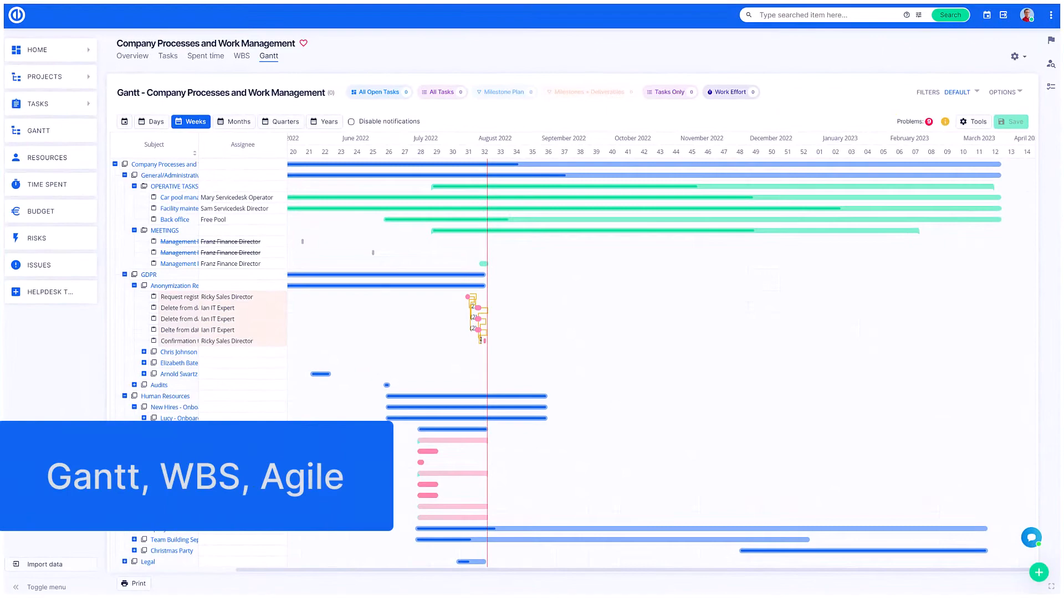
Step: Browse from the Gantt chart through the Resources timeline to the Budget overview
click(47, 158)
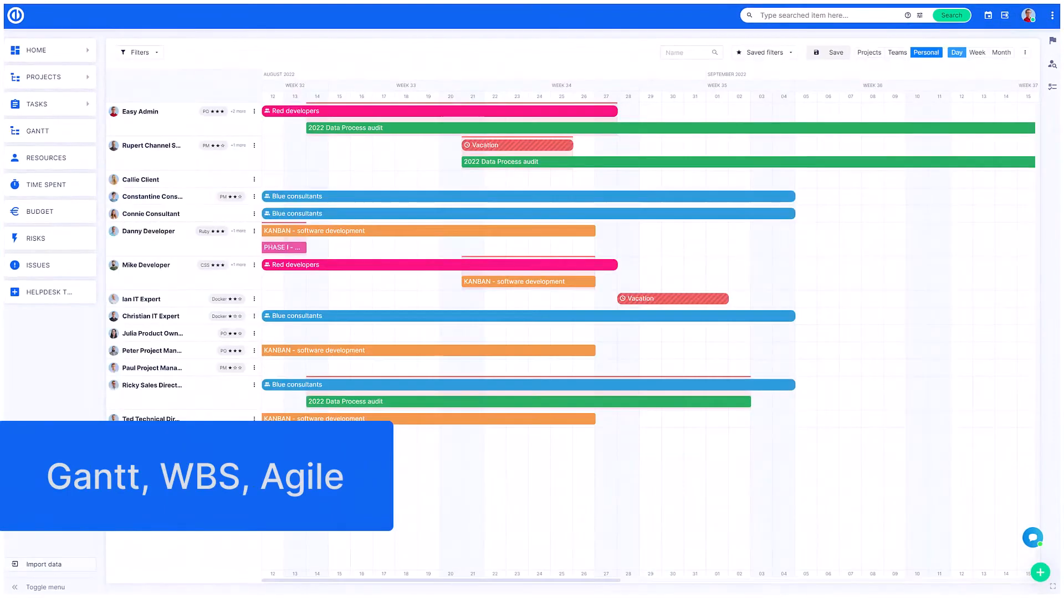
click(40, 210)
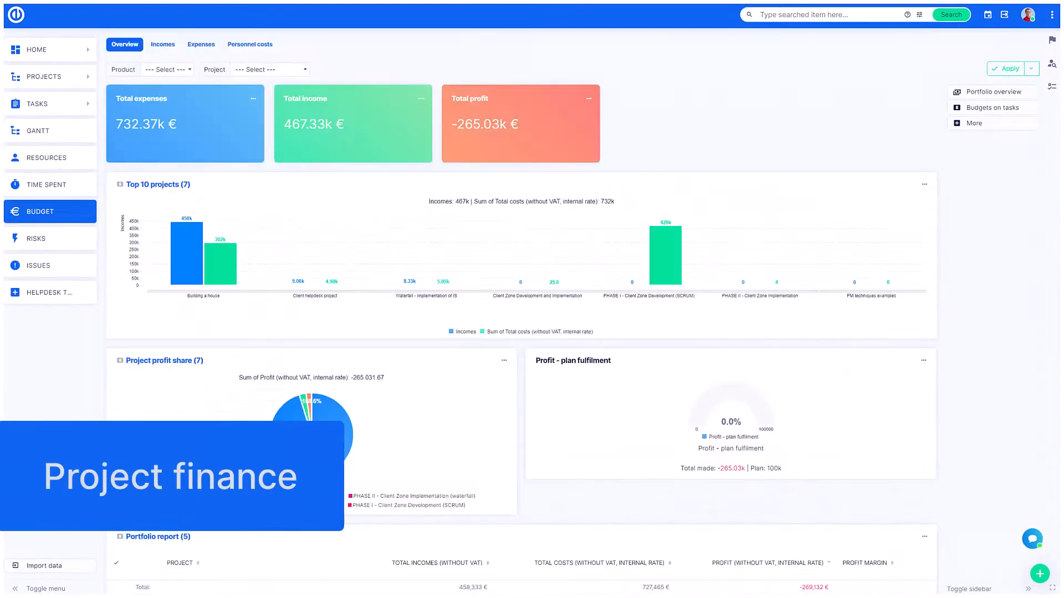
click(35, 238)
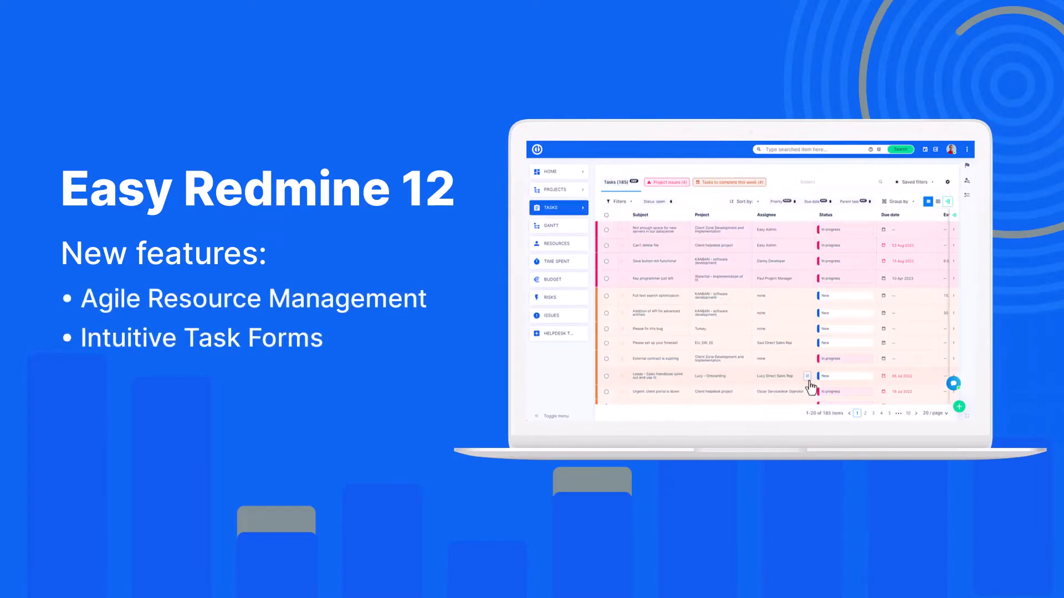
Step: Show the Agile resource planner in compact mode grouped by teams
click(617, 202)
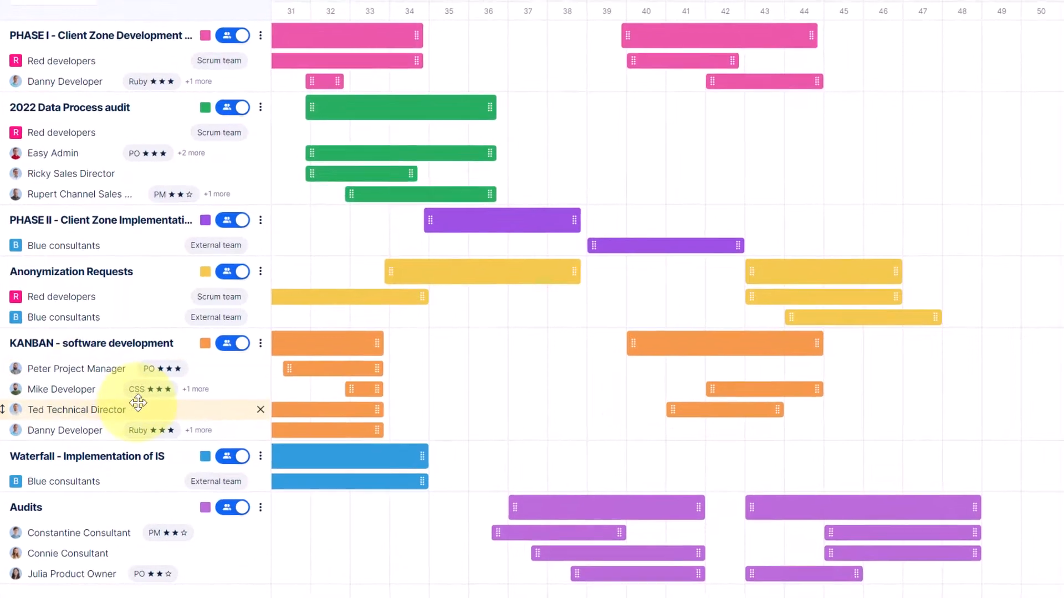
click(1024, 41)
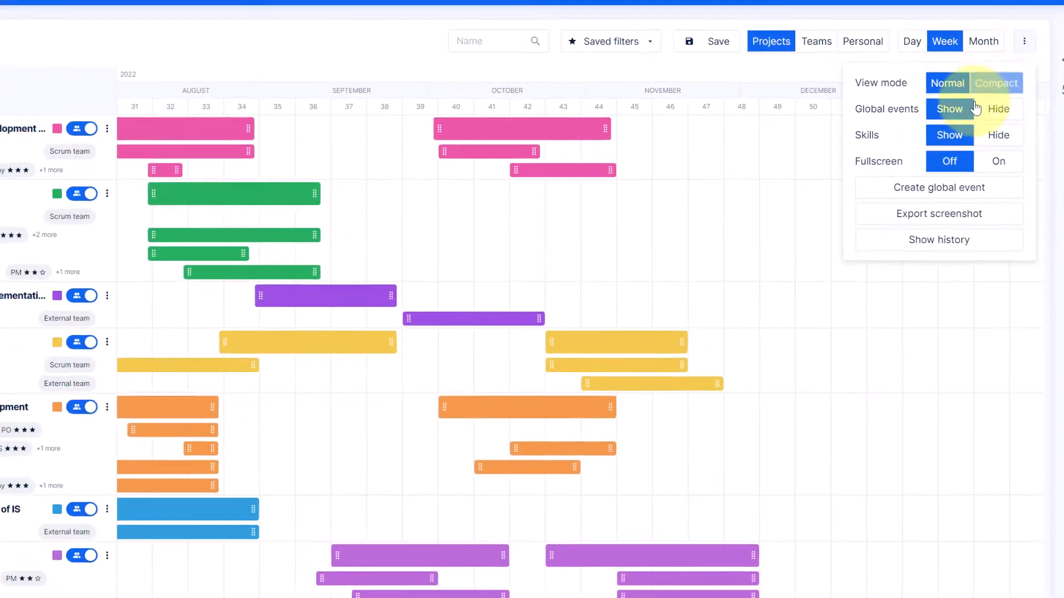
click(995, 83)
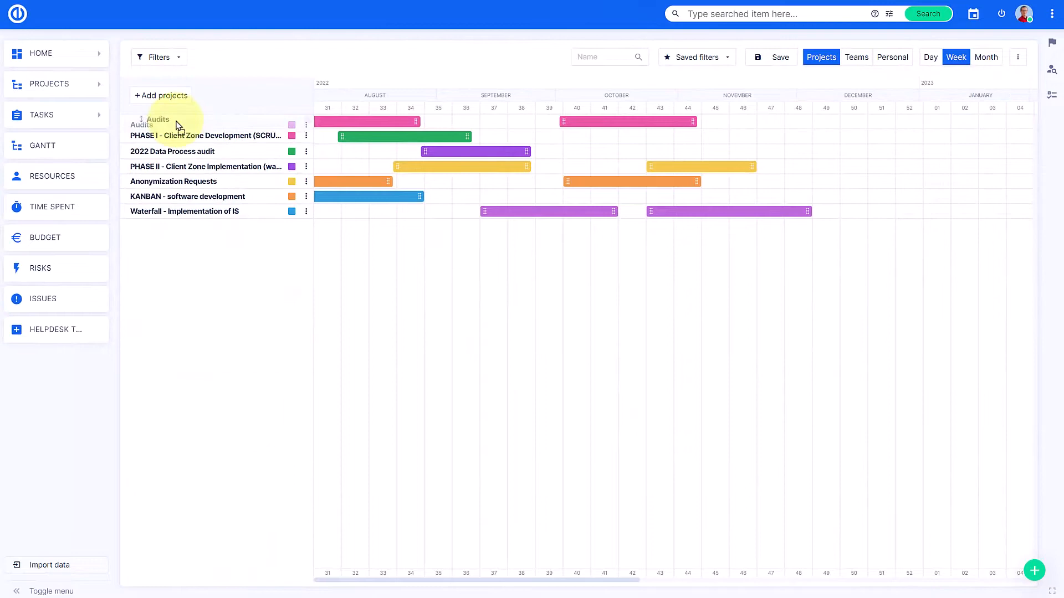
click(857, 57)
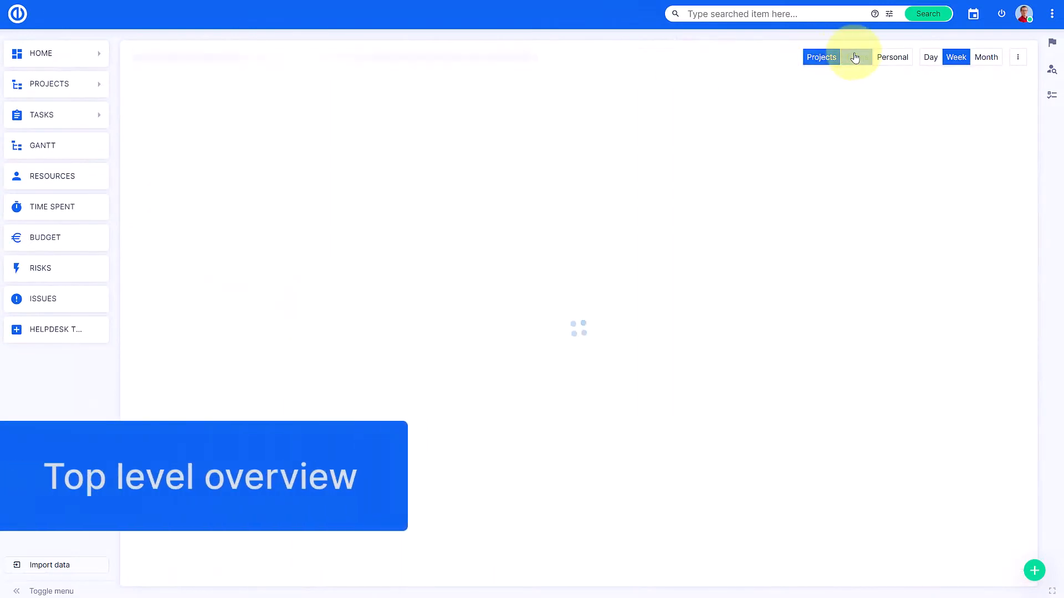
Step: Add the KANBAN - software development project to the planner and show the per-person schedule
click(857, 57)
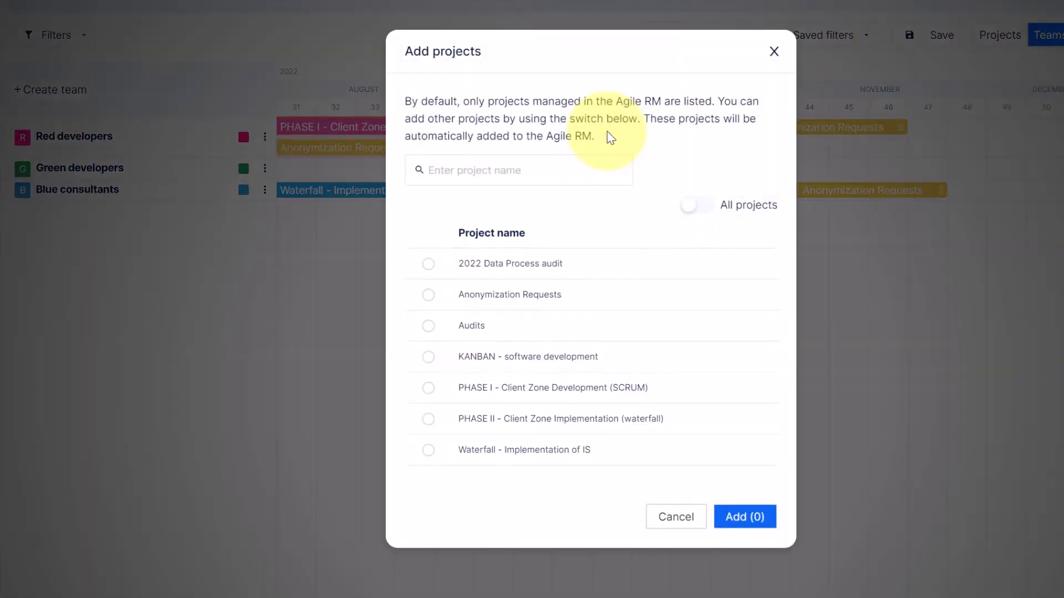
click(427, 357)
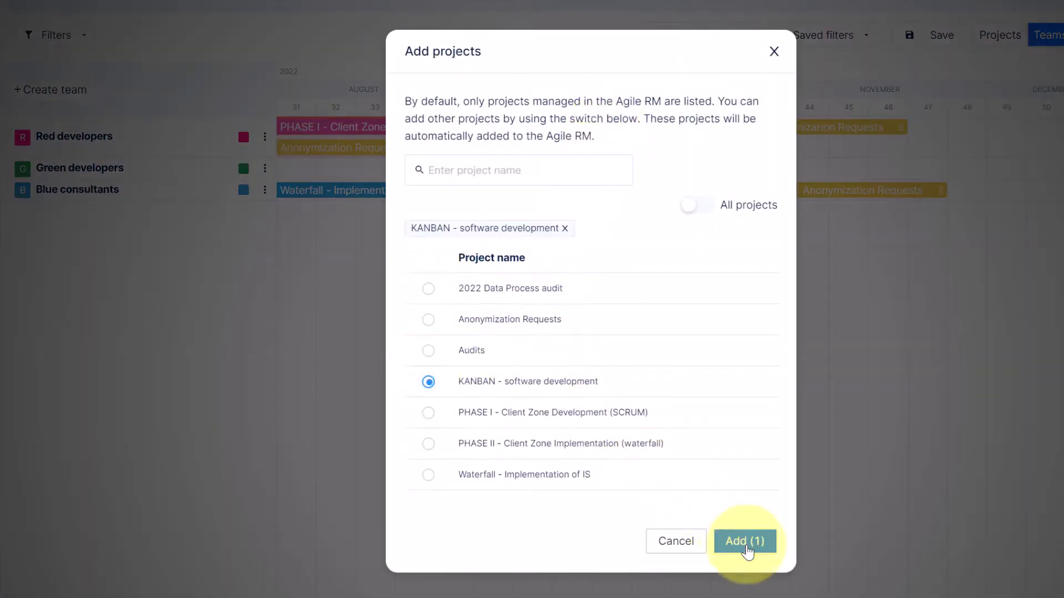
click(745, 541)
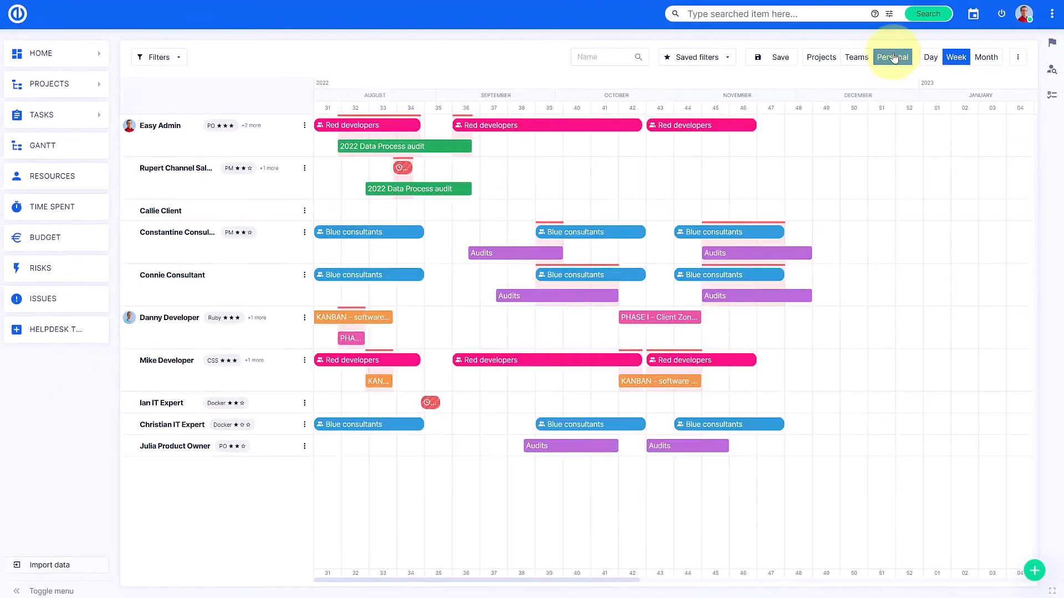
click(1034, 569)
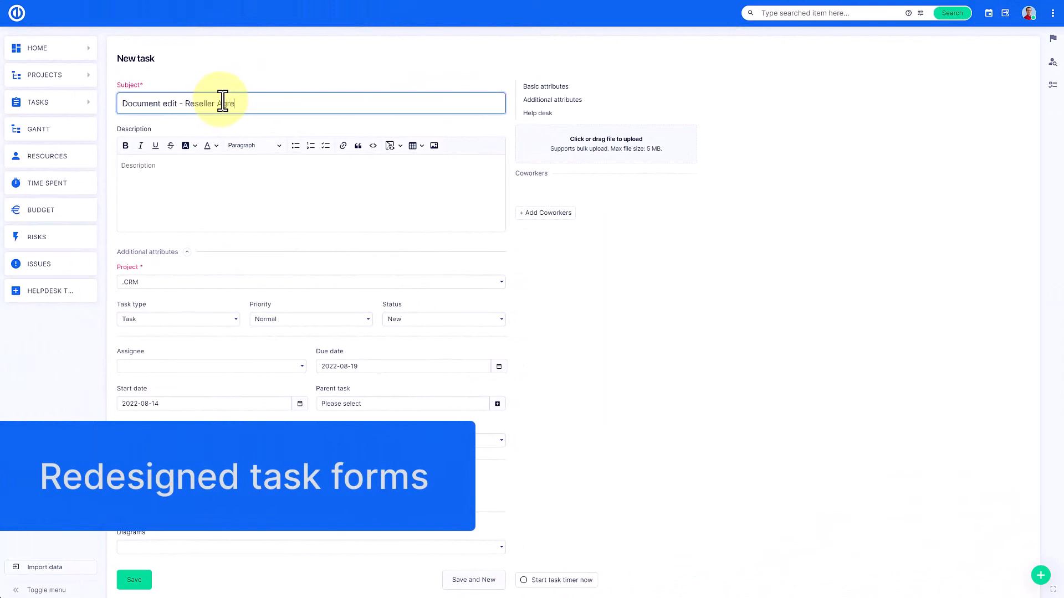
Step: Write the task description 'Hello @' mention and add a consultant as coworker
text(Hello @constantine.consultant could you please edit this document? Thank you.)
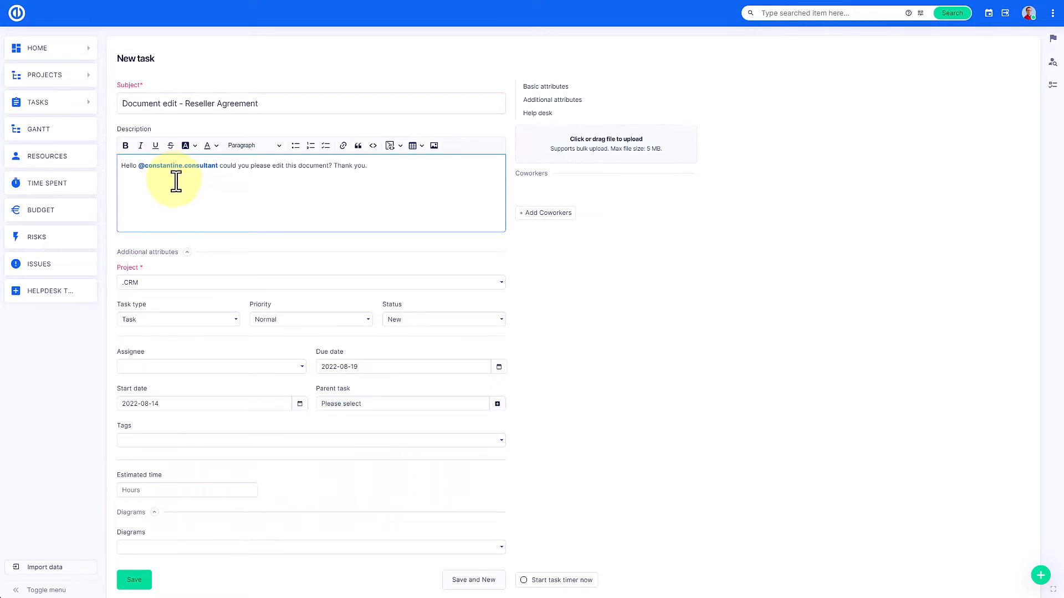
click(178, 320)
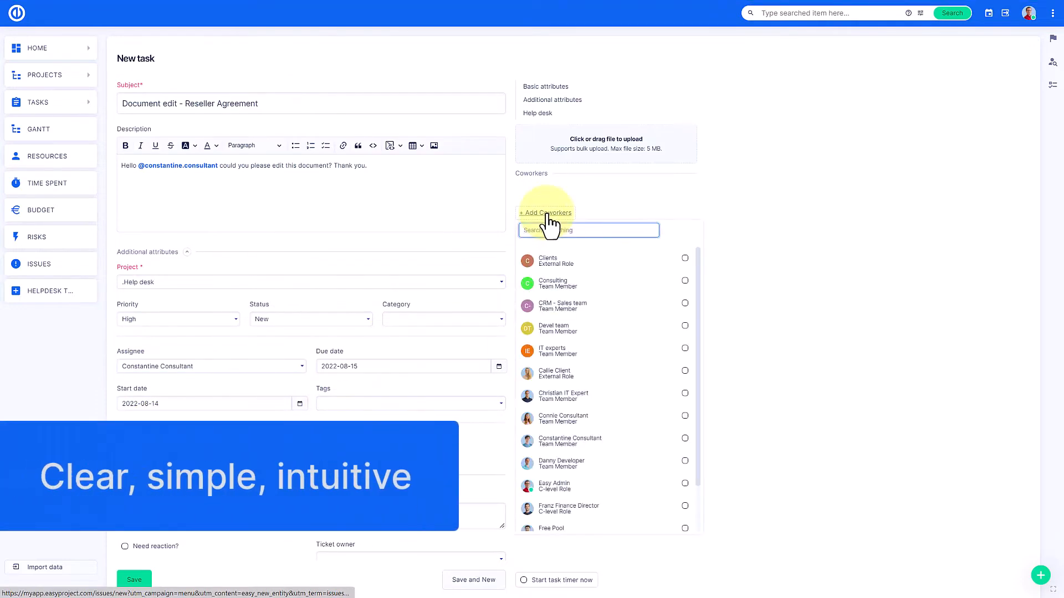
text(con)
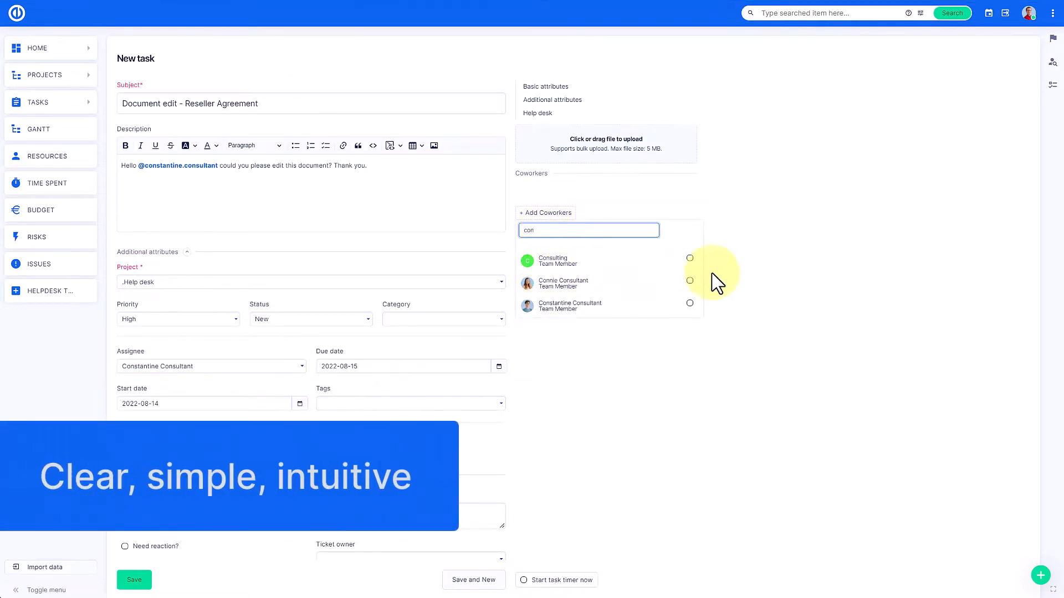
click(690, 280)
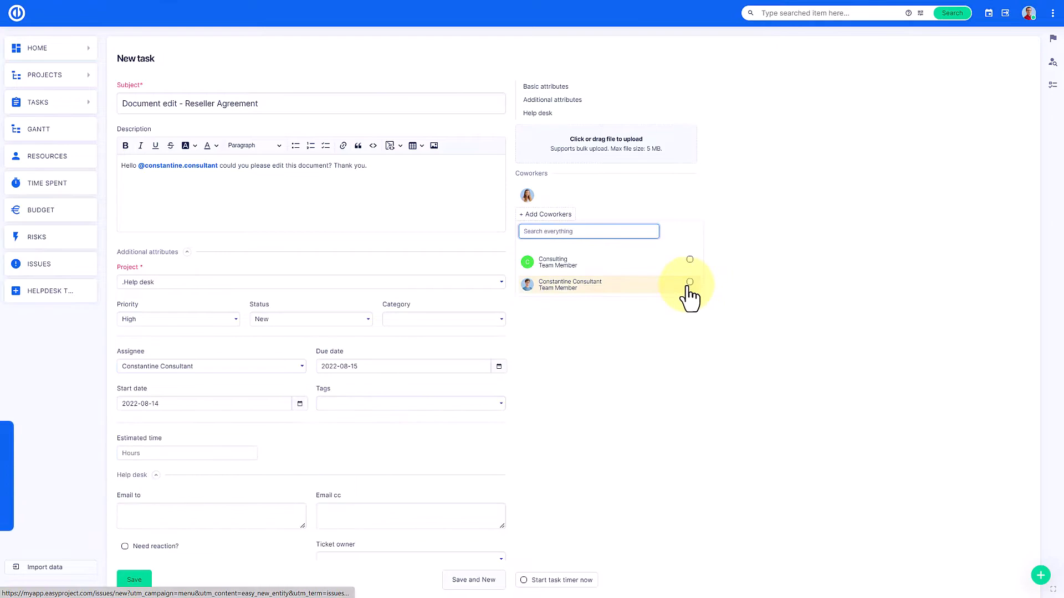
Step: Start attaching a document to the new task through the upload area
click(604, 143)
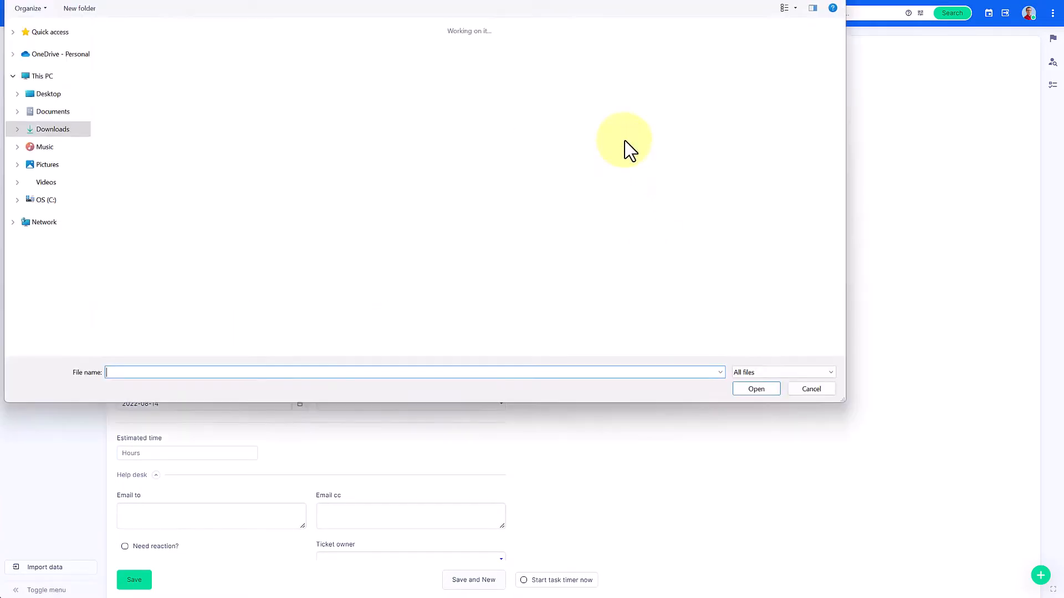
click(811, 389)
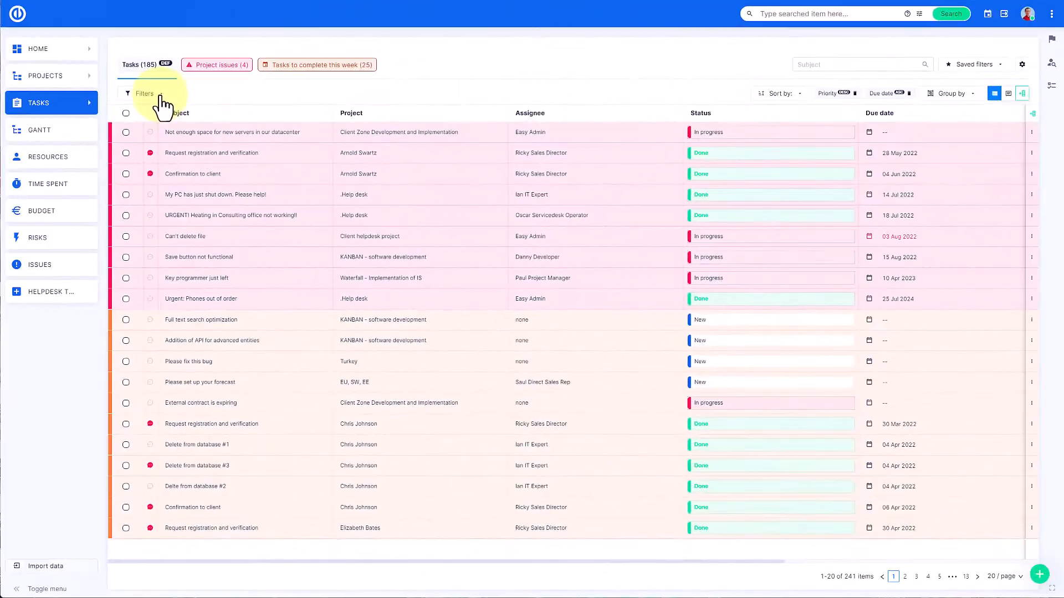
Step: Filter tasks by status New, In progress and Done, then add an Assignee filter
click(144, 93)
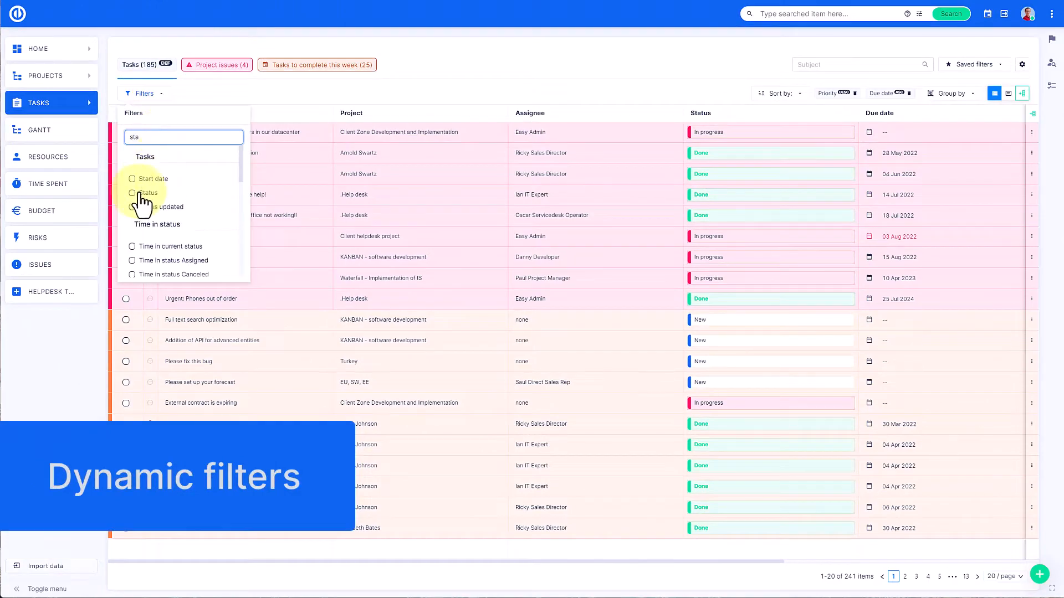
click(148, 192)
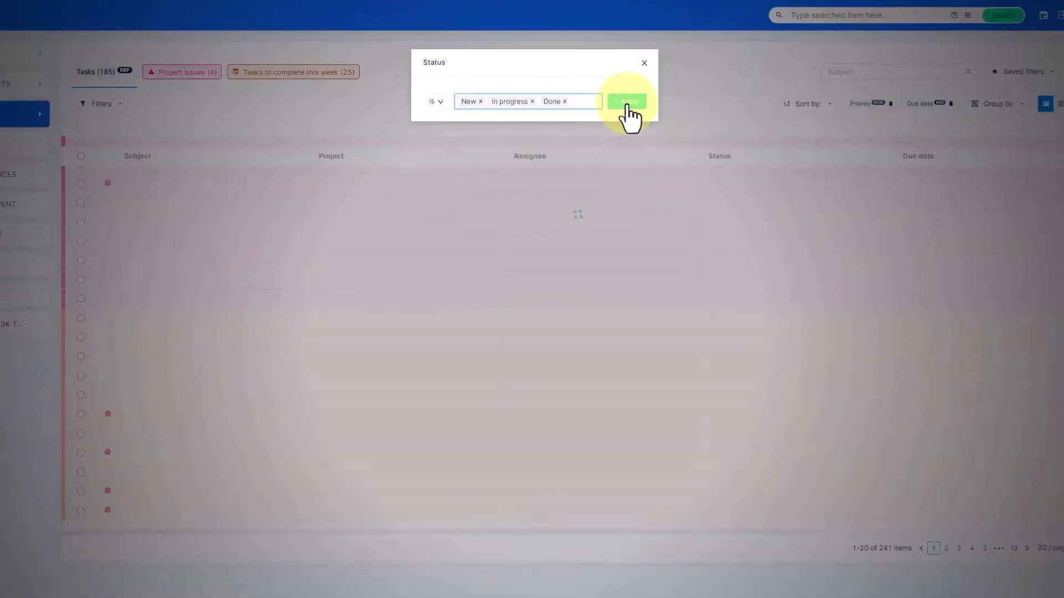
click(625, 101)
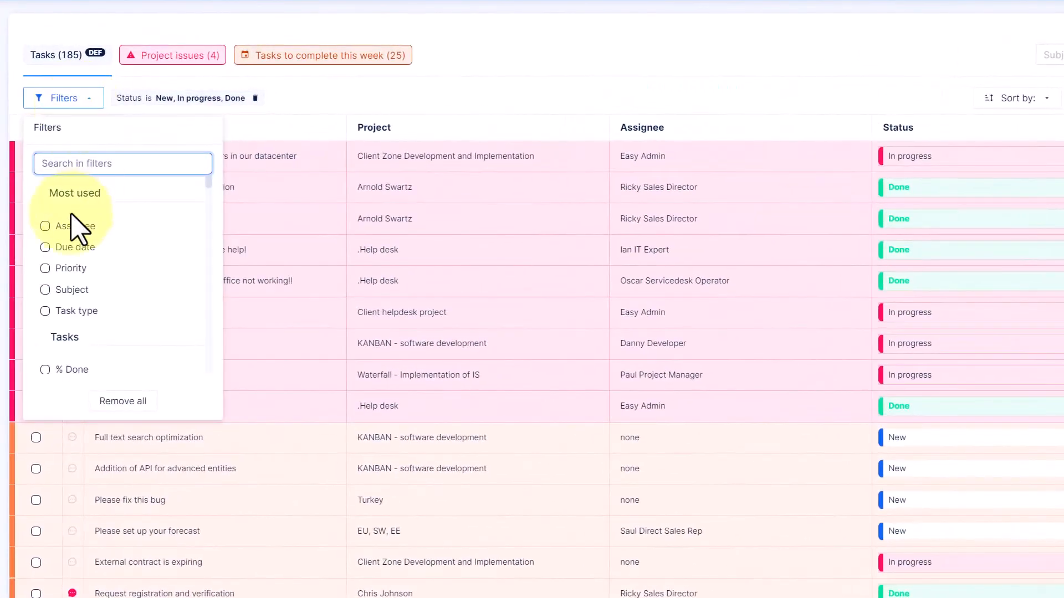
click(70, 226)
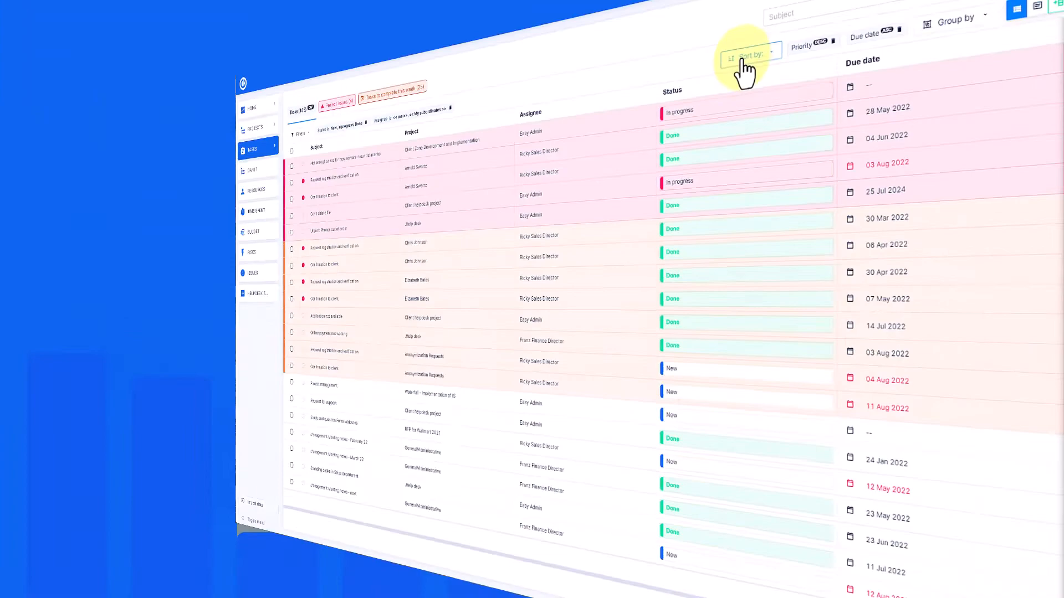
Step: Visit the home, Time Spent, Budget, Risks and Issues dashboards, ending on the task list
click(38, 48)
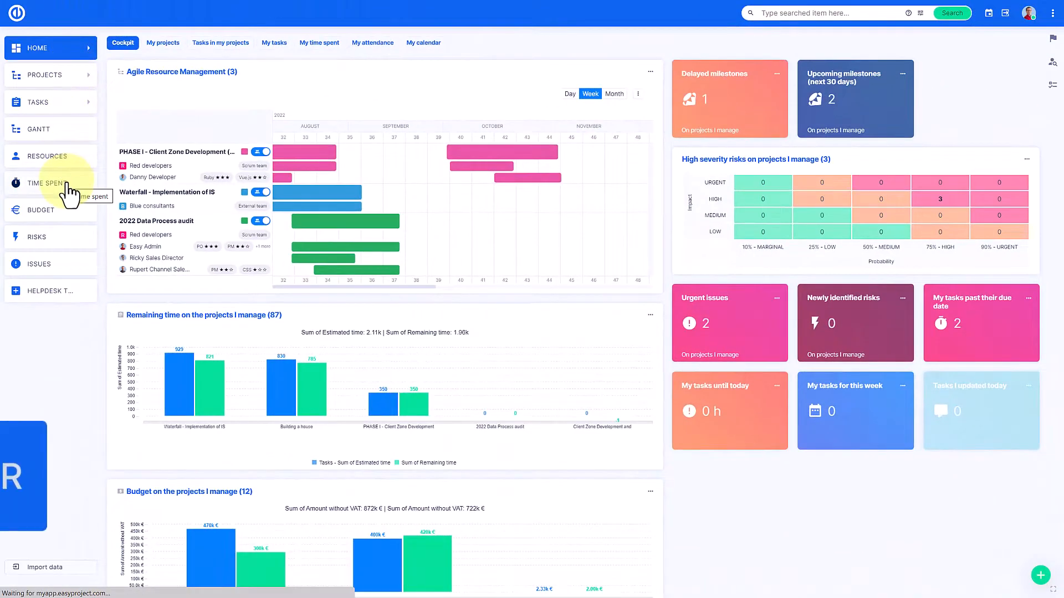
click(47, 183)
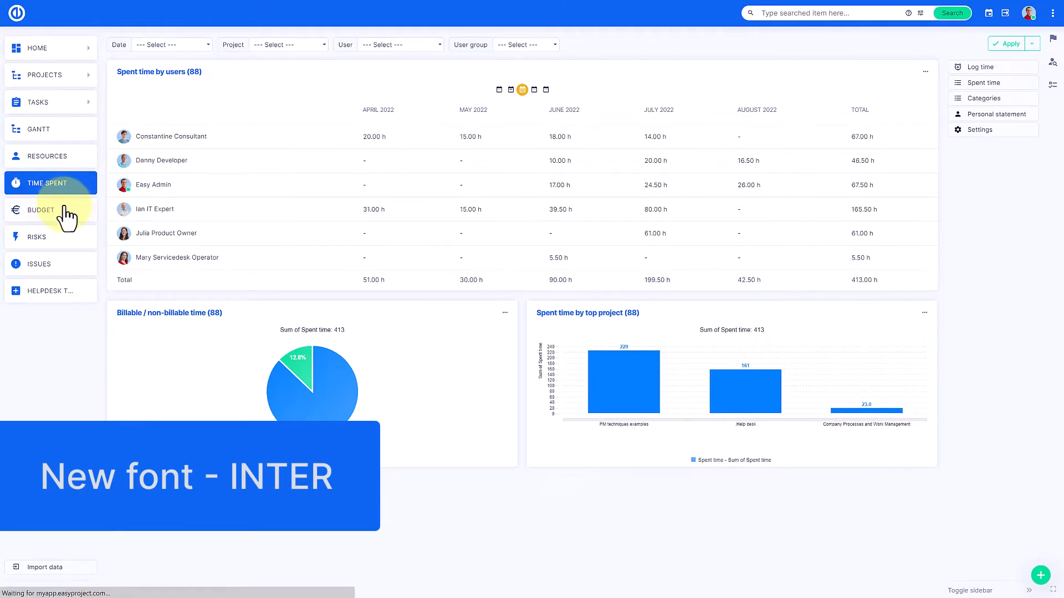
click(41, 210)
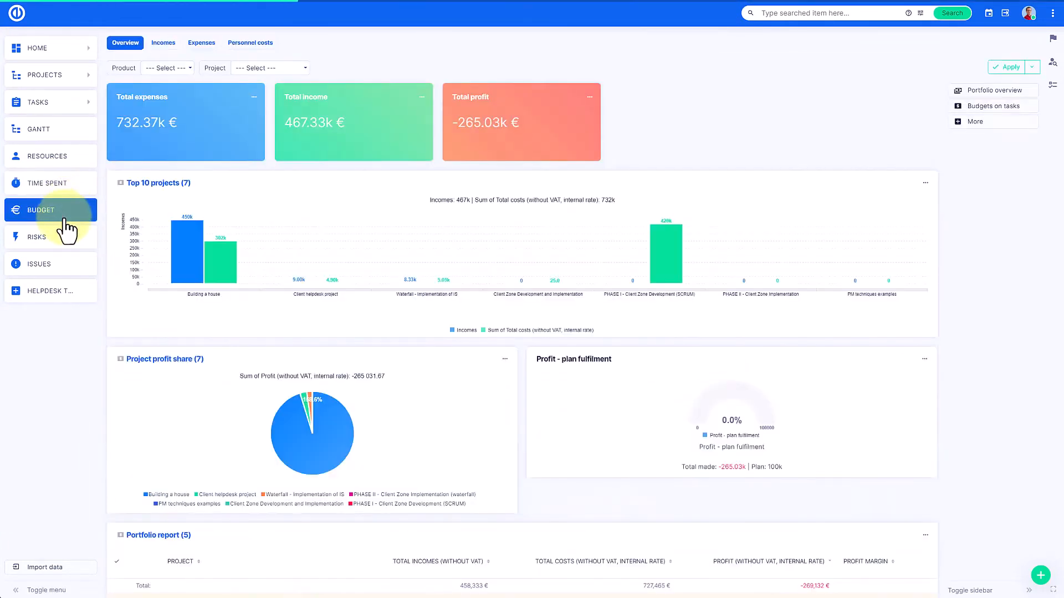
click(38, 237)
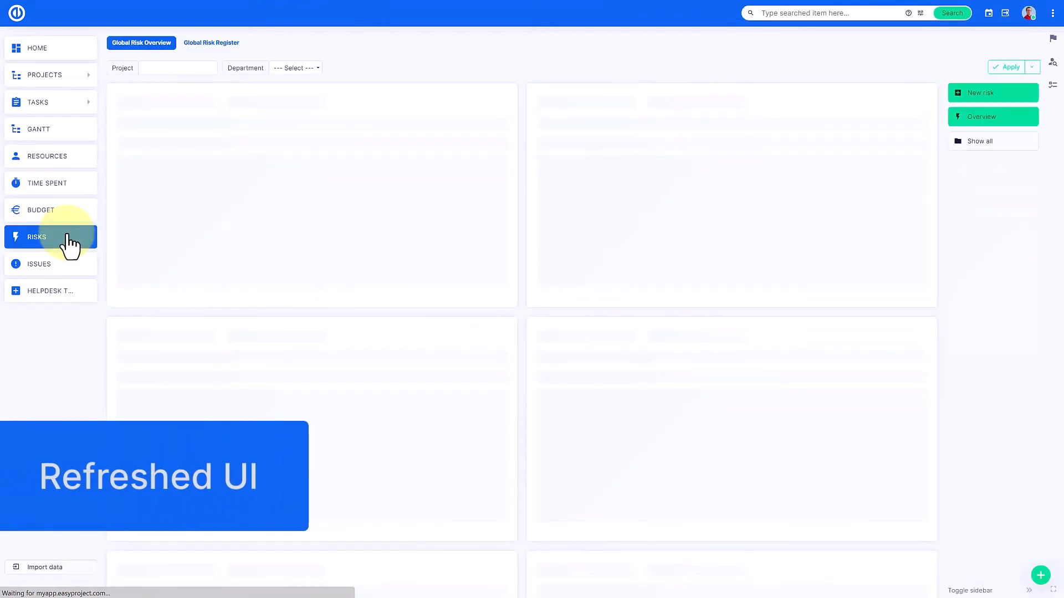
click(38, 237)
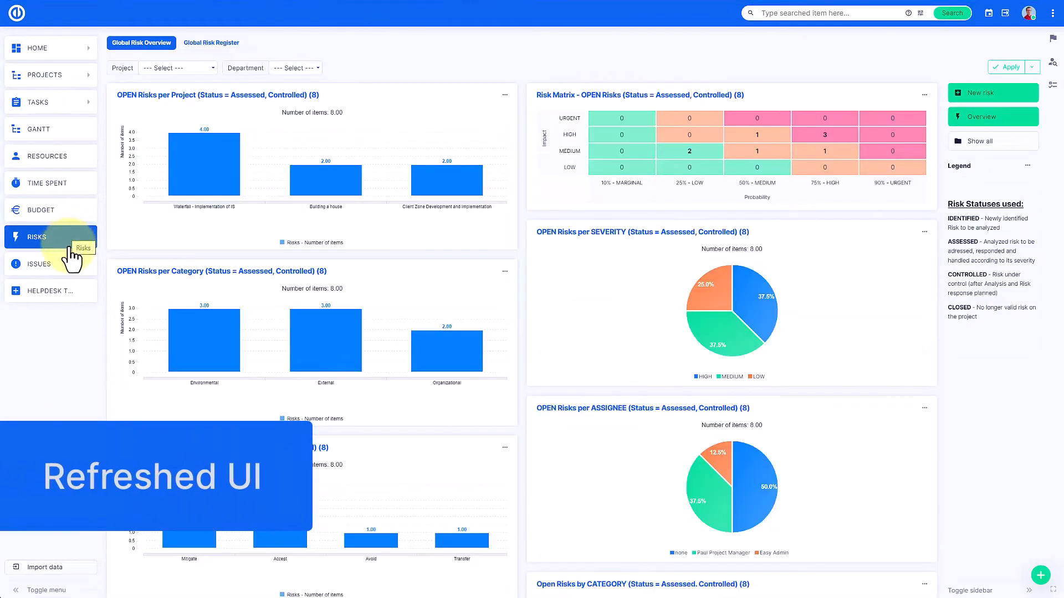
click(39, 264)
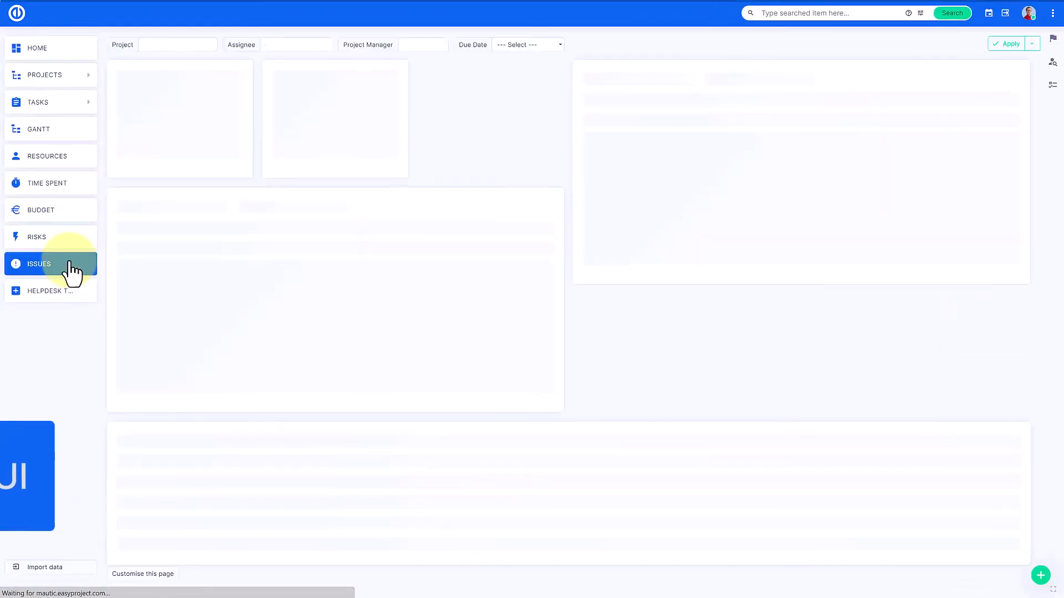
click(39, 264)
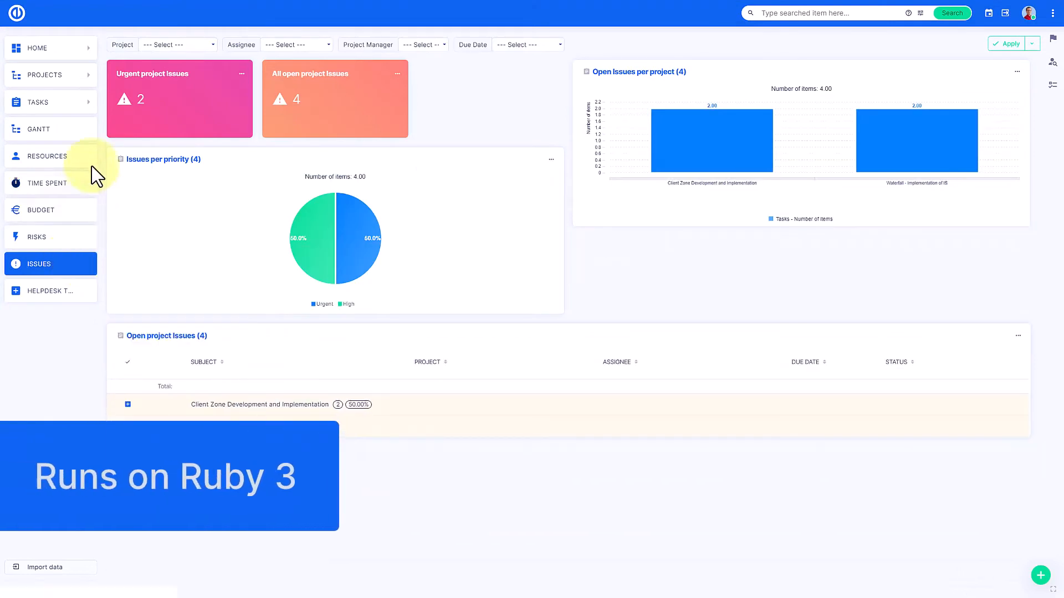
click(38, 101)
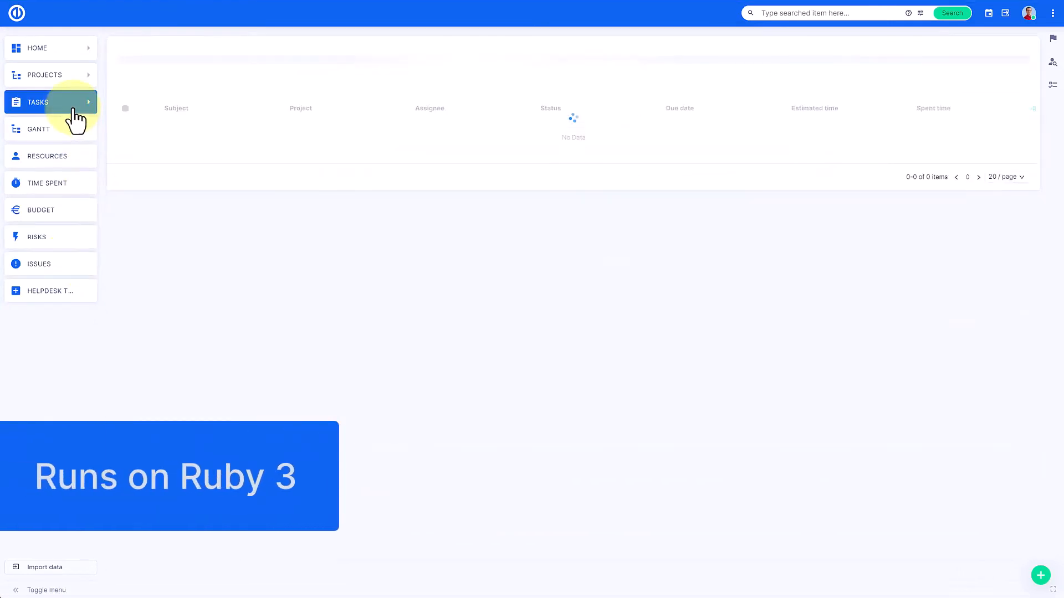
click(38, 102)
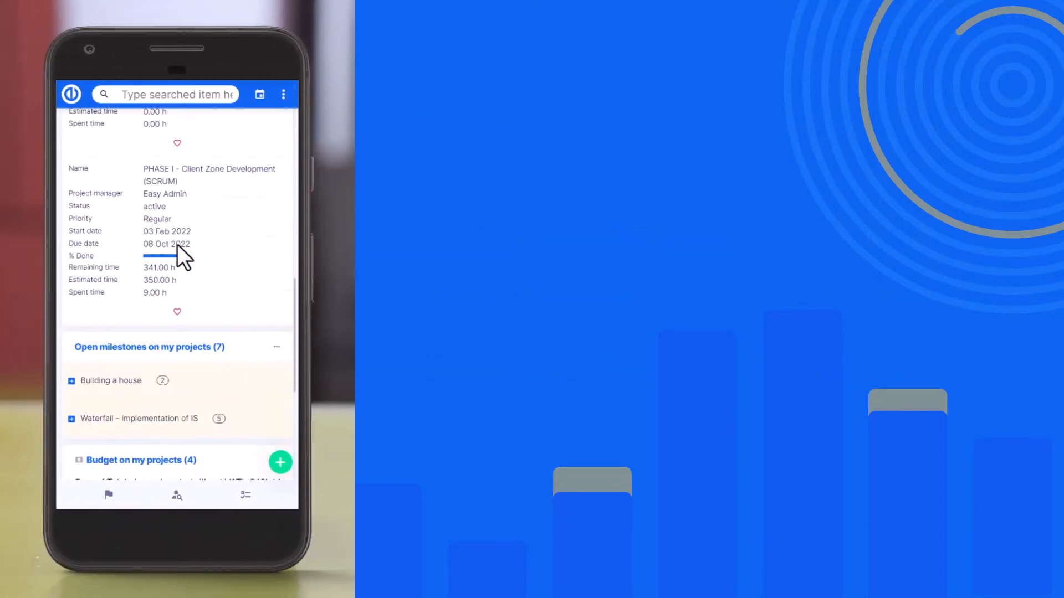
Step: Scroll the mobile home page through project details and the Open milestones widget
click(112, 380)
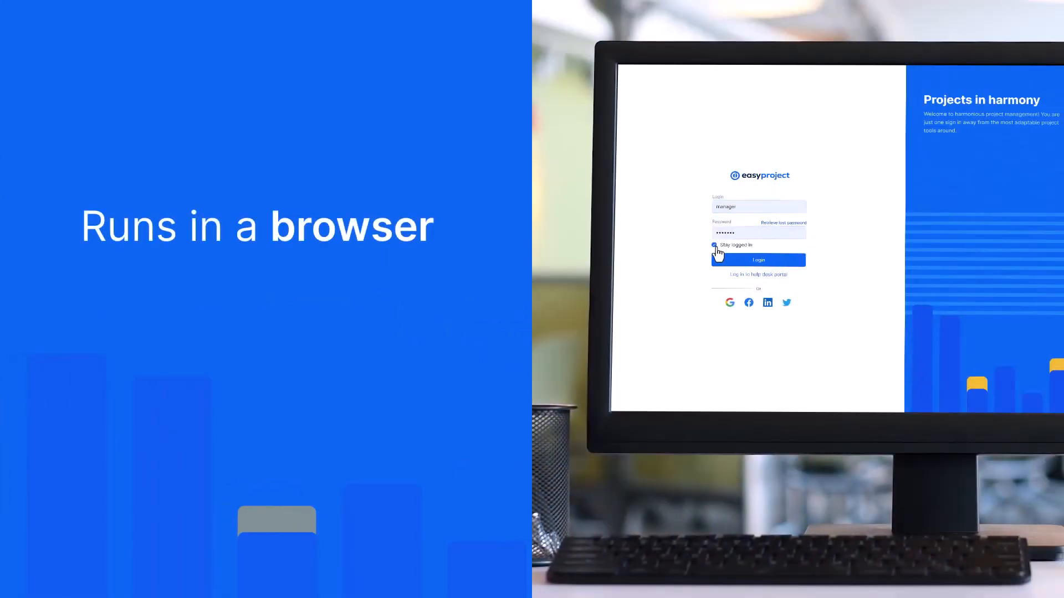
Step: Log in with Stay logged in, view My projects, then Tasks in my projects
click(758, 259)
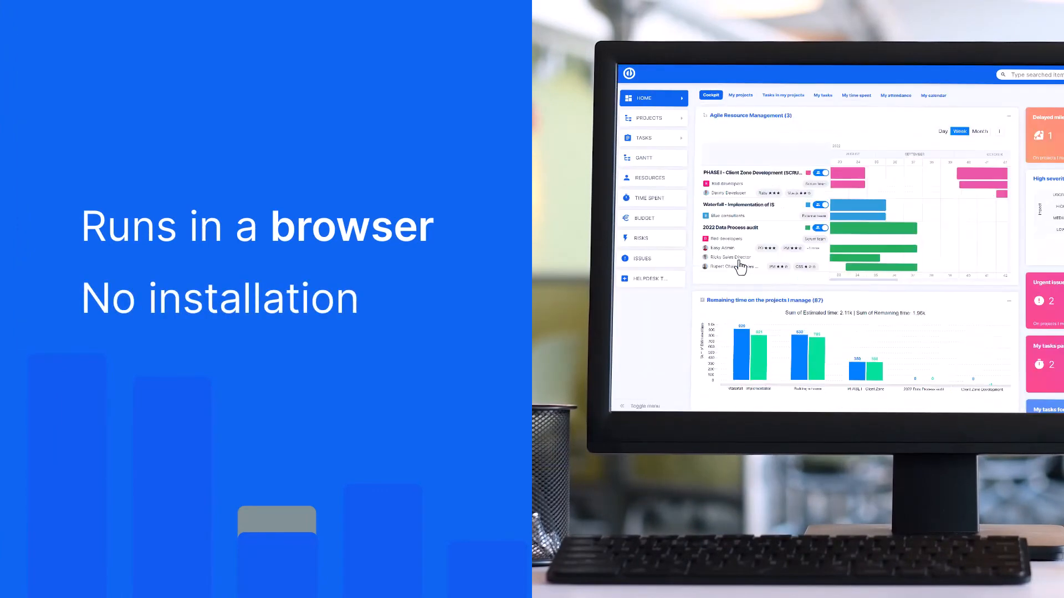
mouse_move(740, 104)
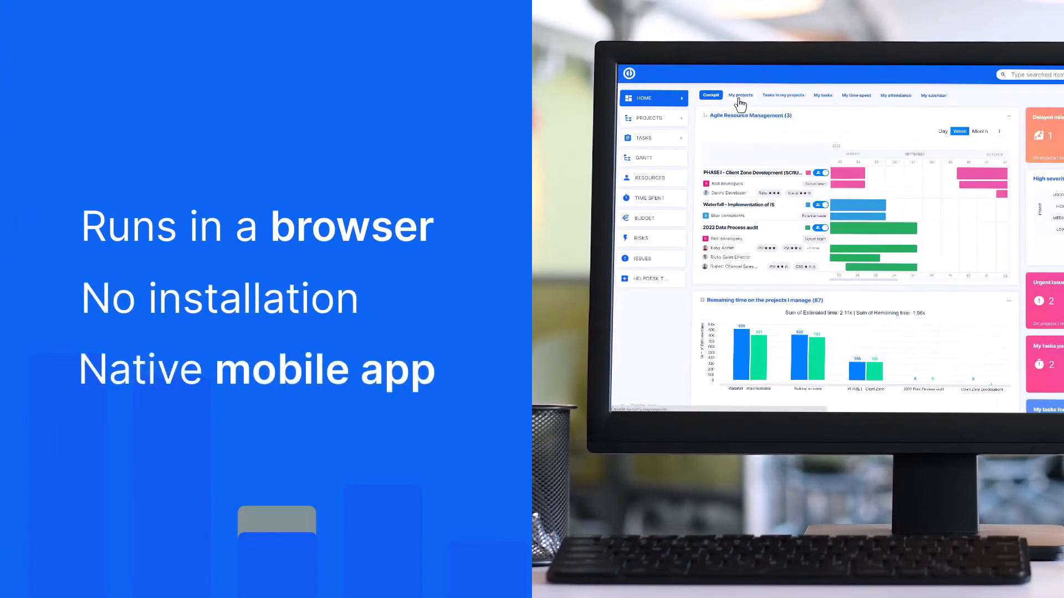
click(740, 95)
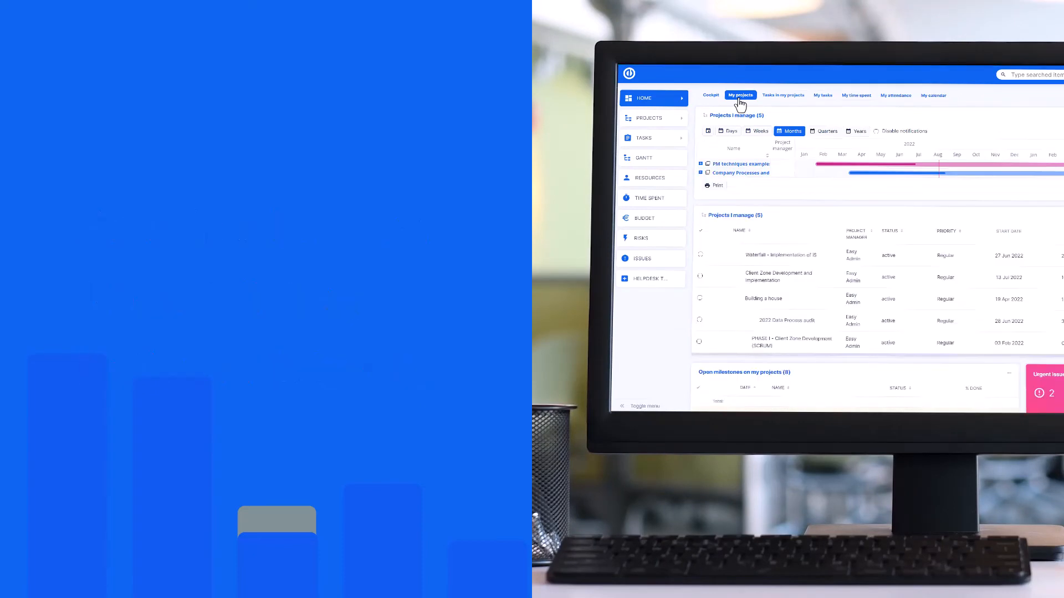
mouse_move(780, 102)
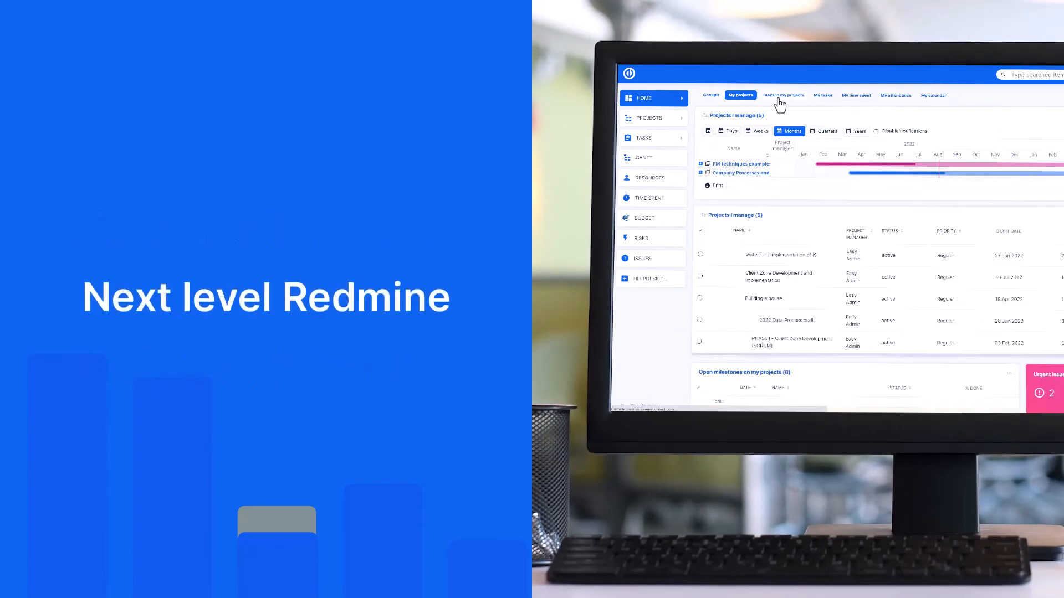
click(784, 95)
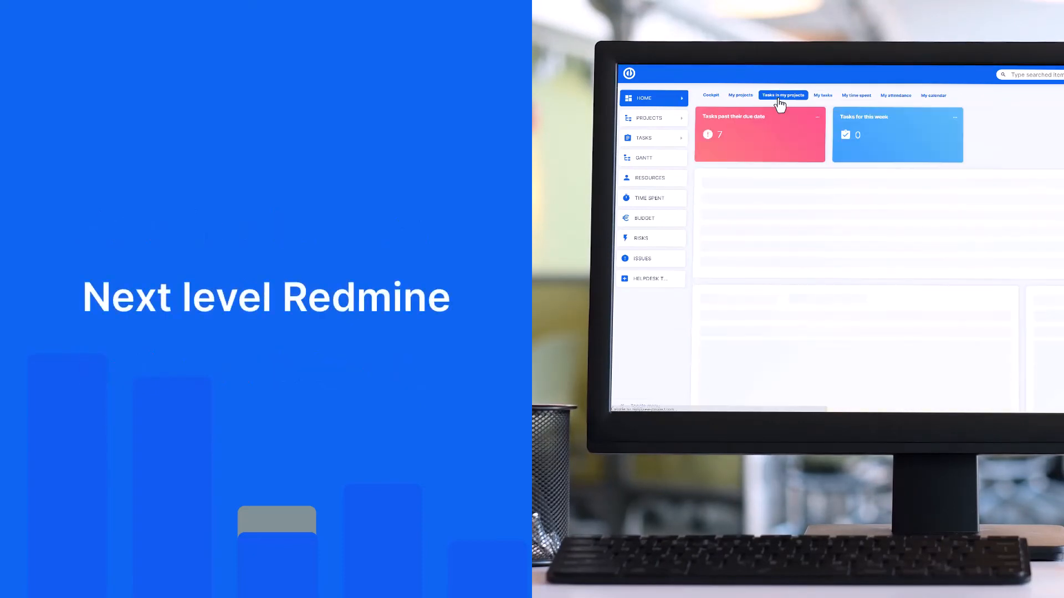